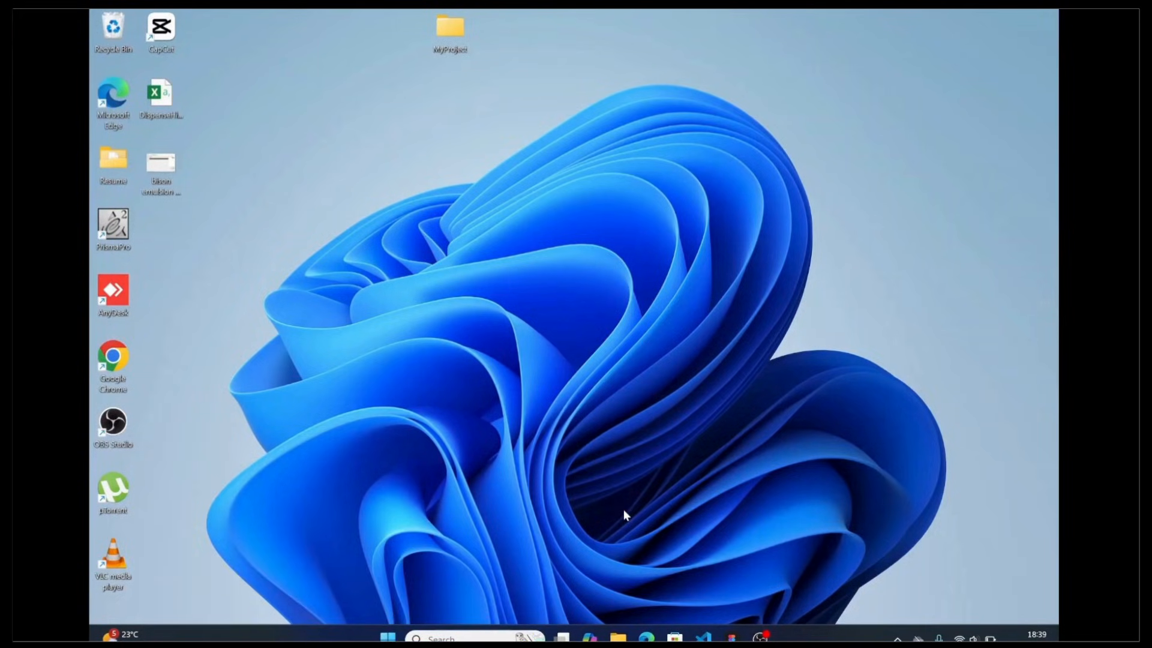
mouse_move(619, 619)
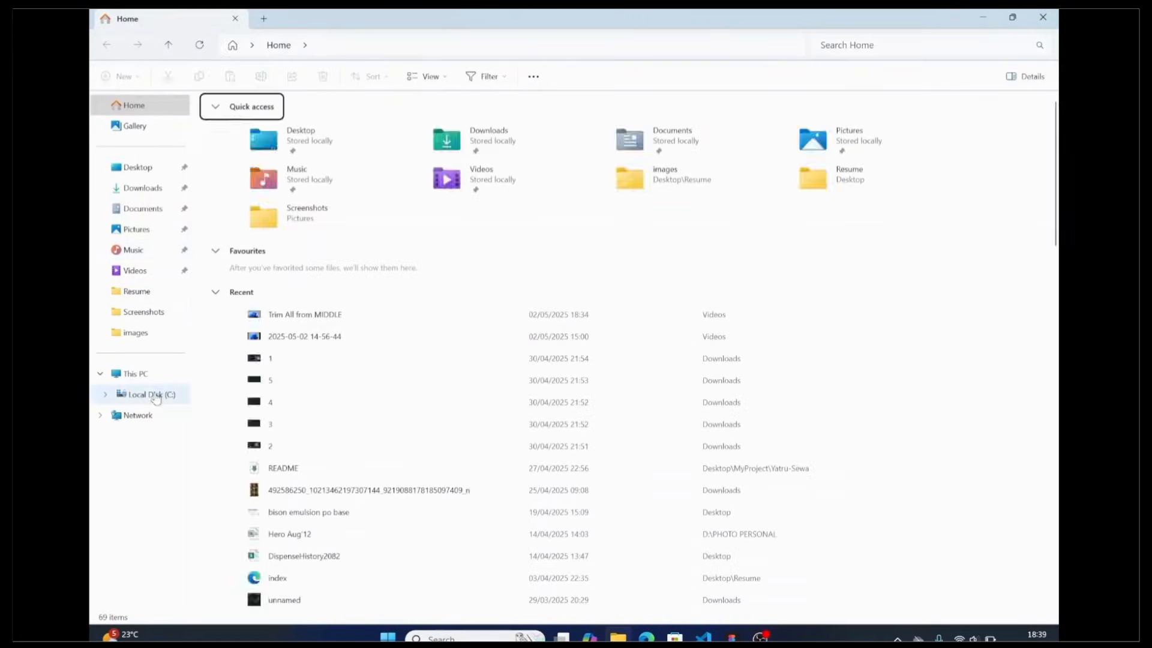
Step: Drill down from Local Disk (C:) through Users, the profile, AppData and Roaming into Microsoft
click(152, 394)
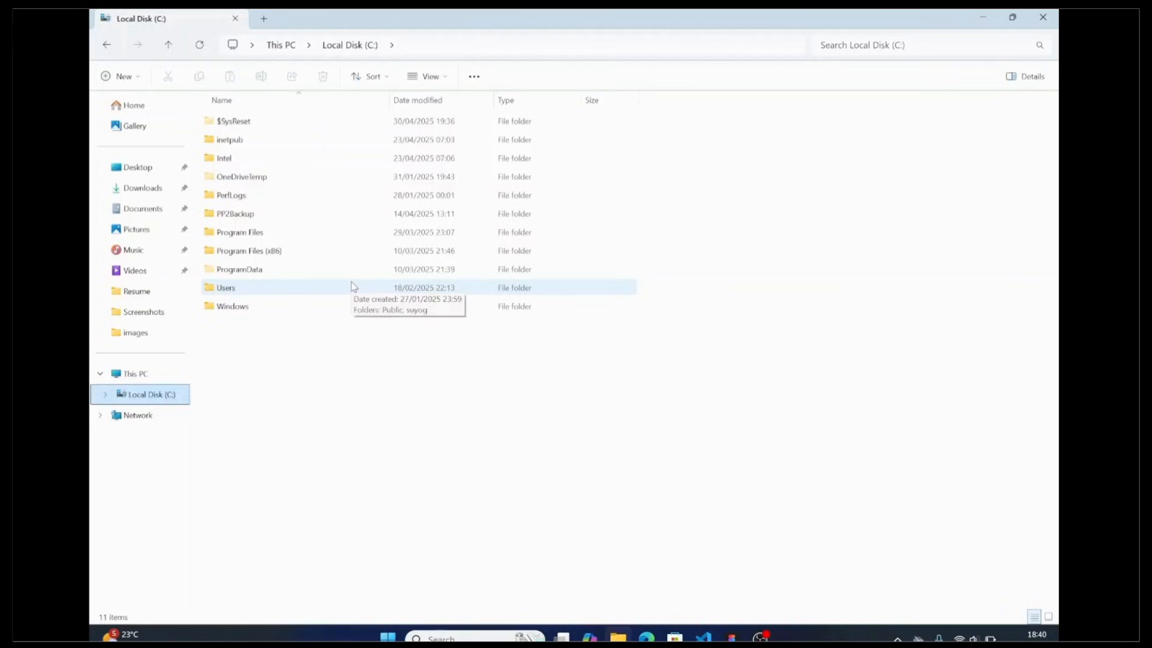
mouse_move(298, 285)
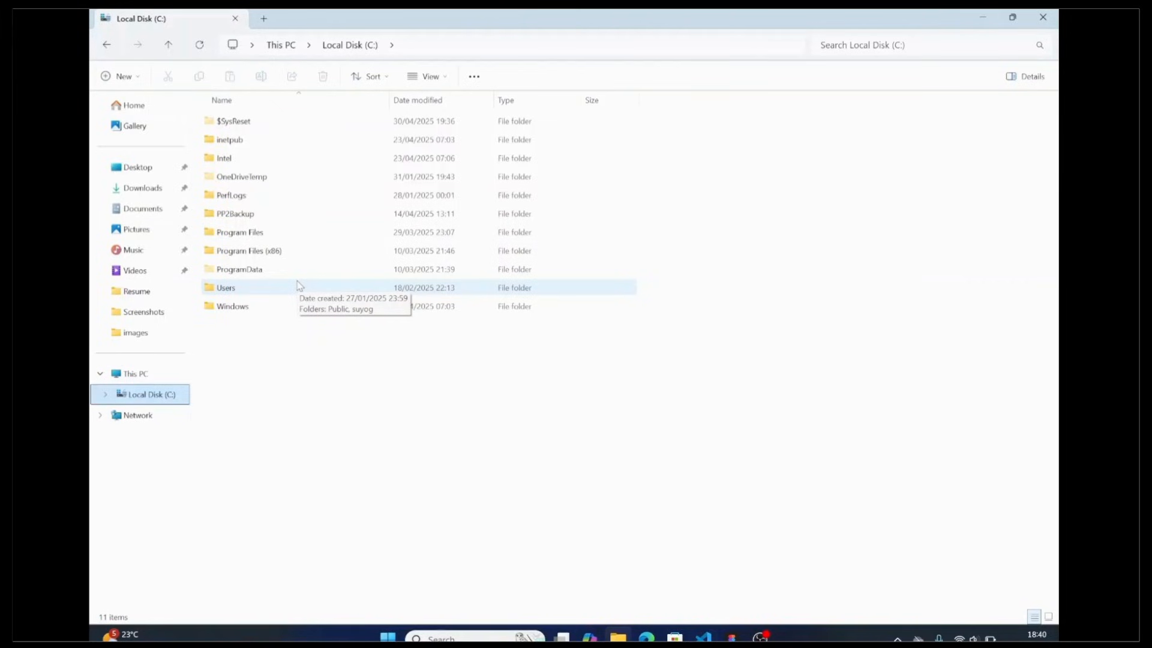
double_click(225, 287)
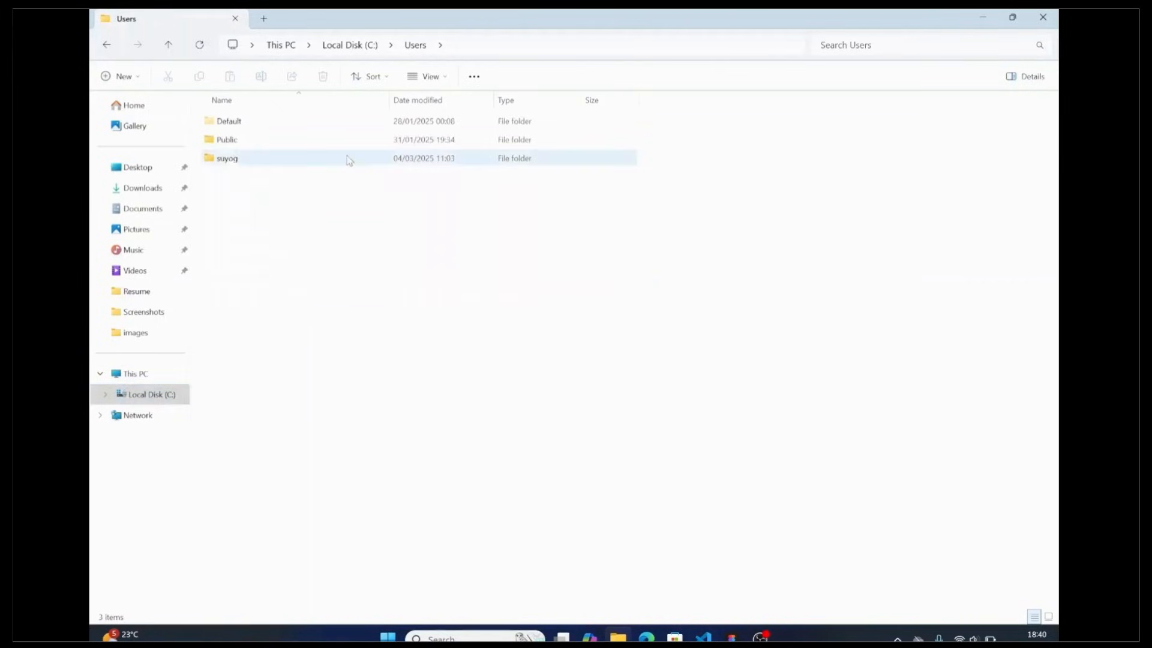
double_click(227, 158)
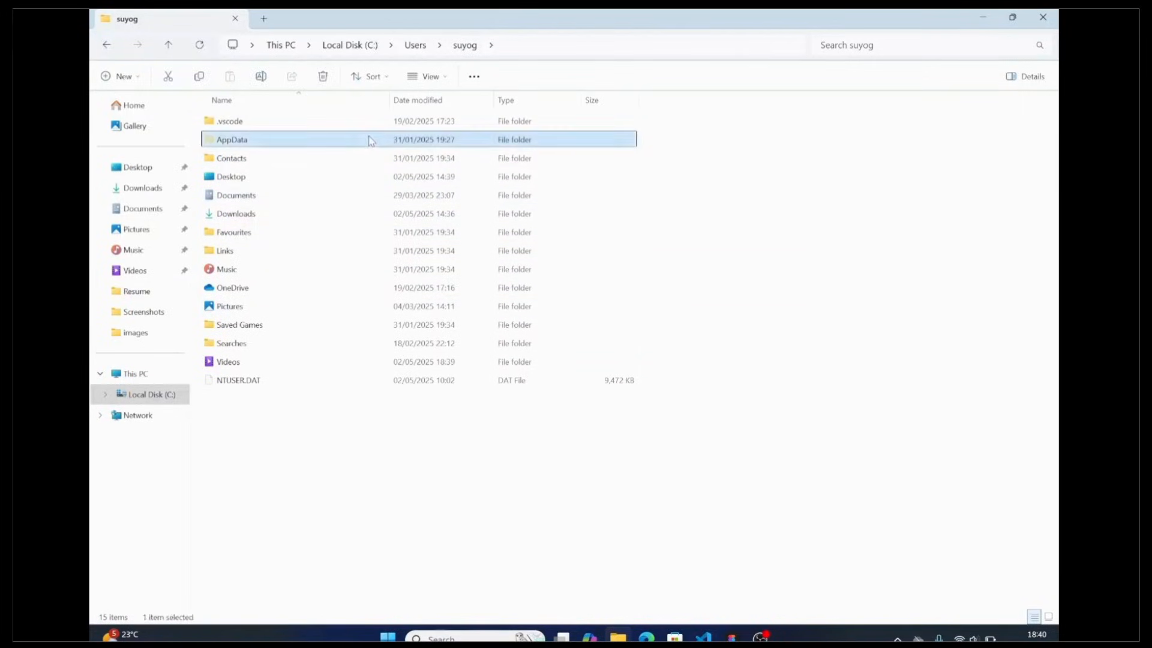
double_click(232, 138)
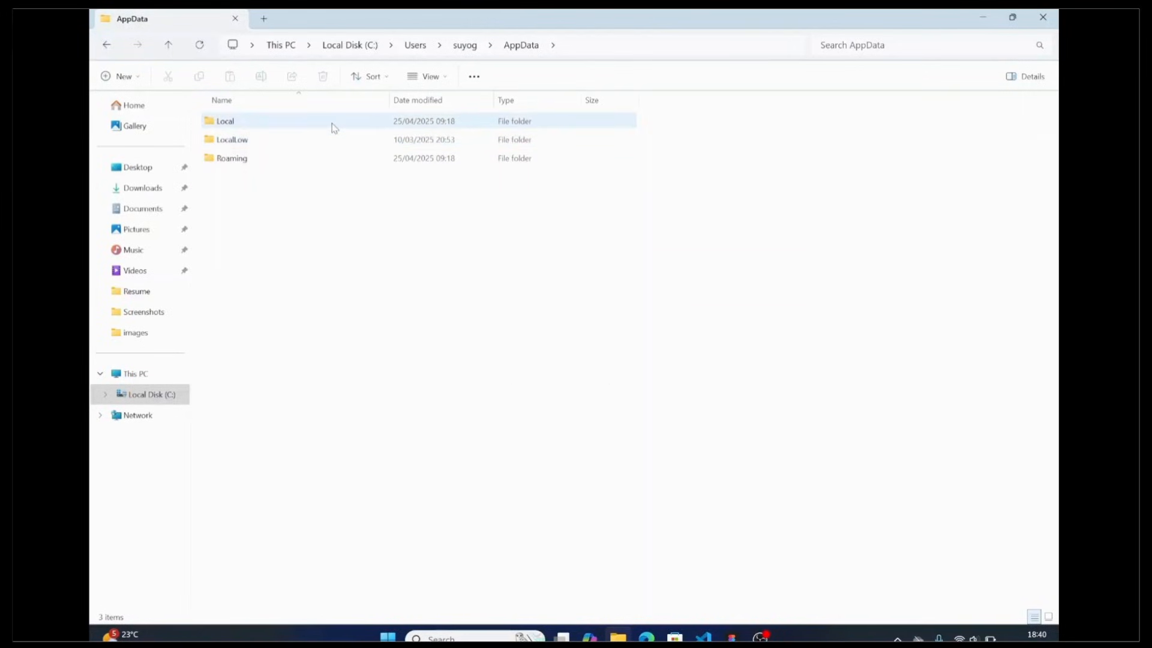
click(232, 157)
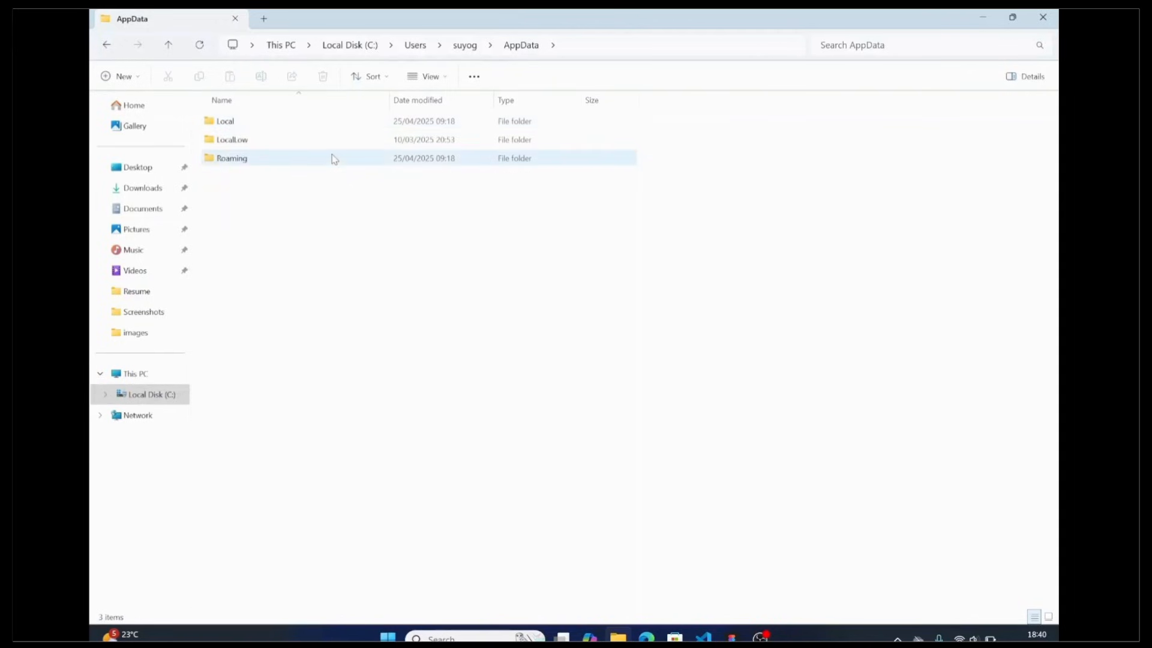
double_click(231, 158)
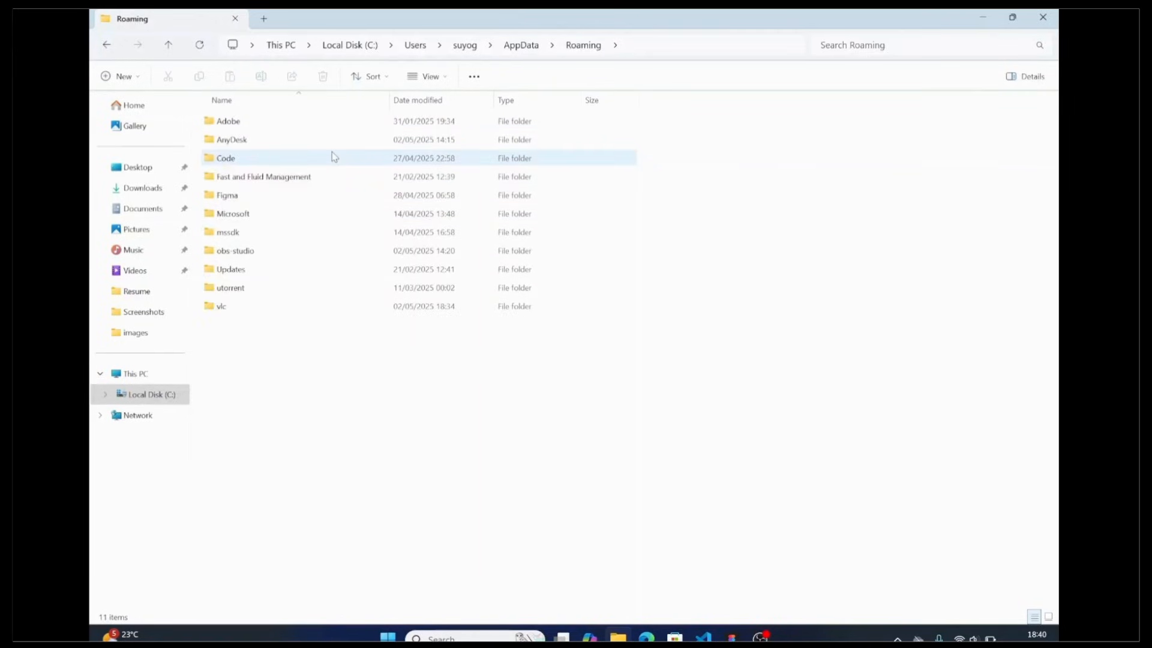
double_click(232, 213)
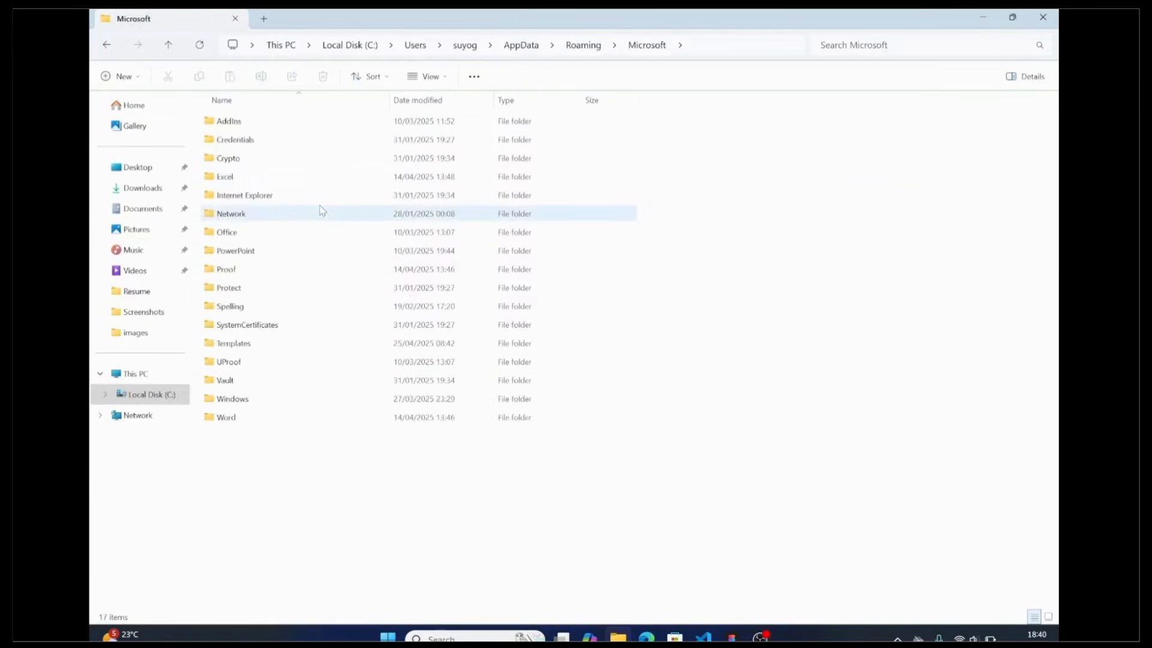
Step: Open the Excel folder and cut its XLSTART subfolder
click(226, 268)
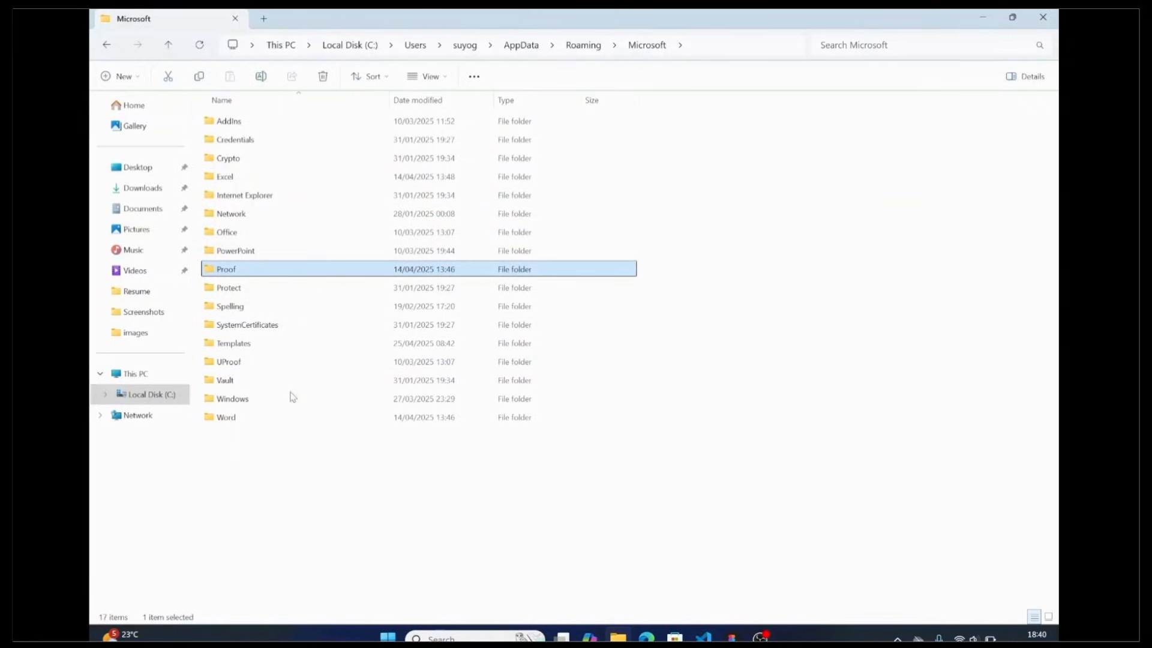
double_click(225, 416)
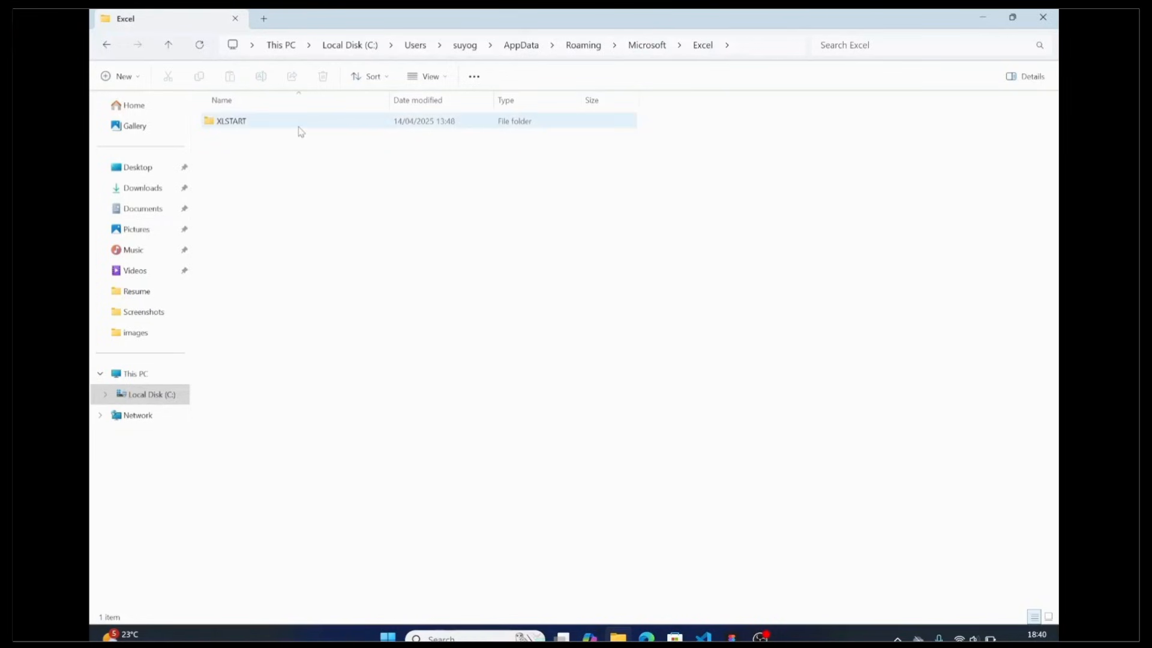
click(230, 121)
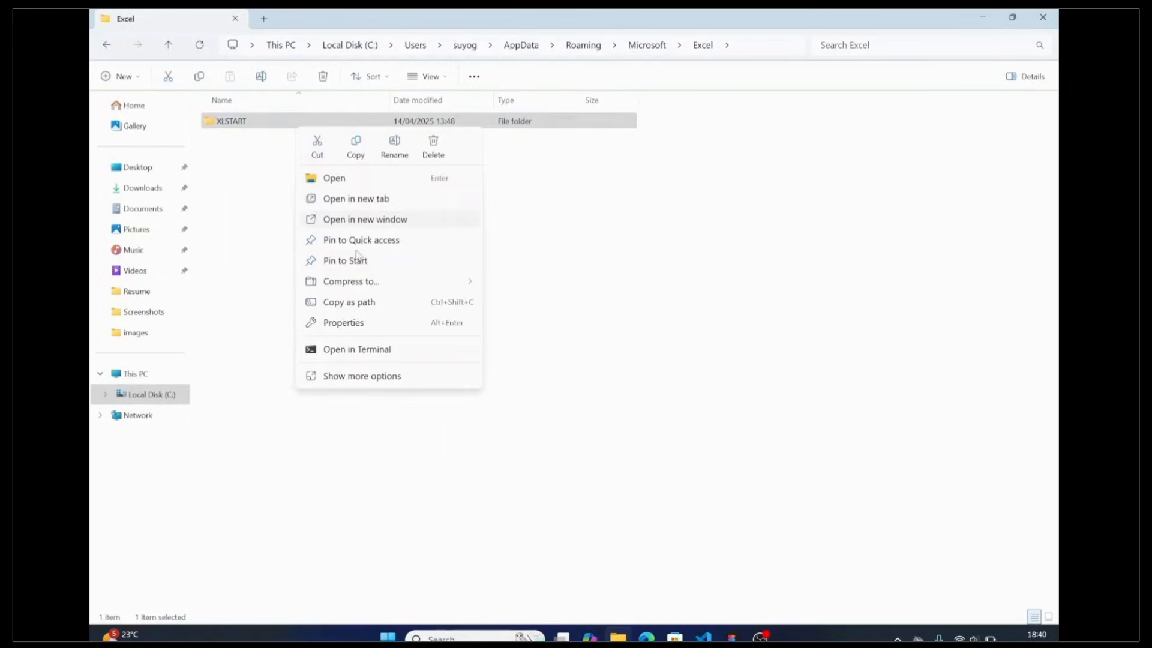
click(350, 281)
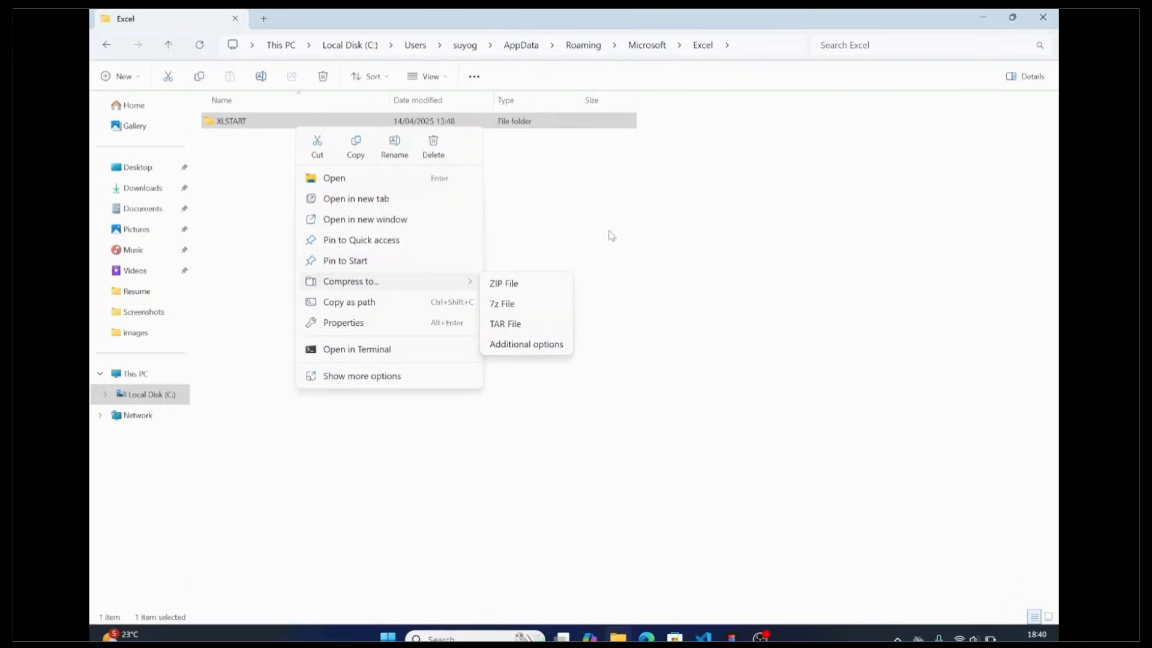
click(484, 124)
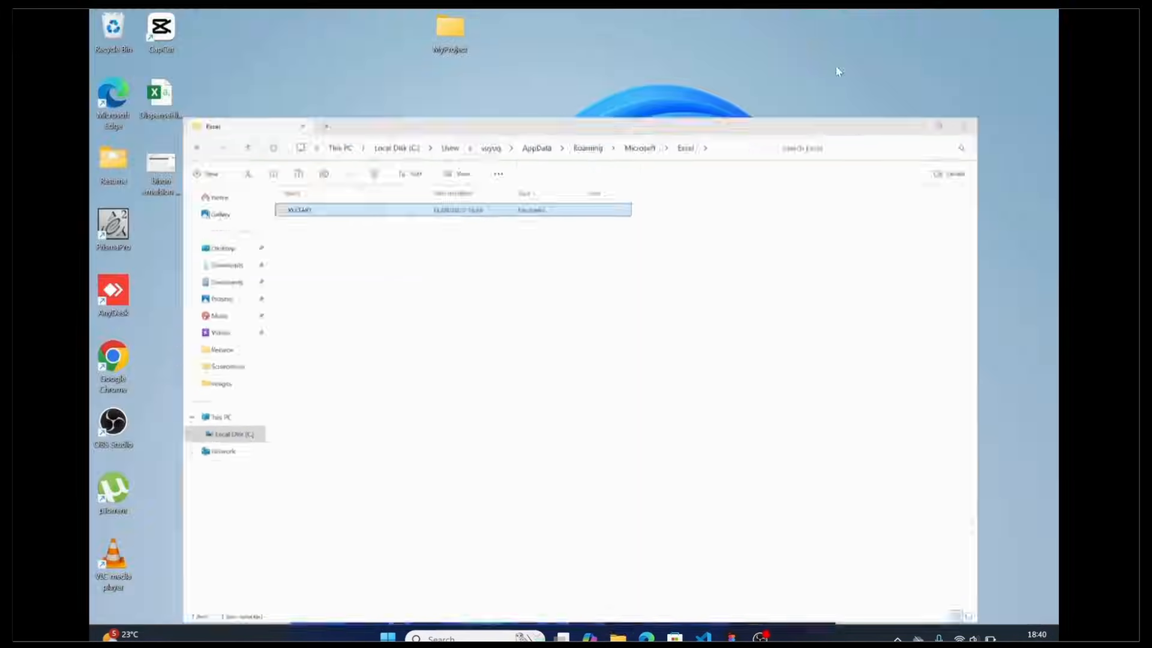
Step: Paste XLSTART onto the desktop, then drag it back off the desktop
right_click(734, 220)
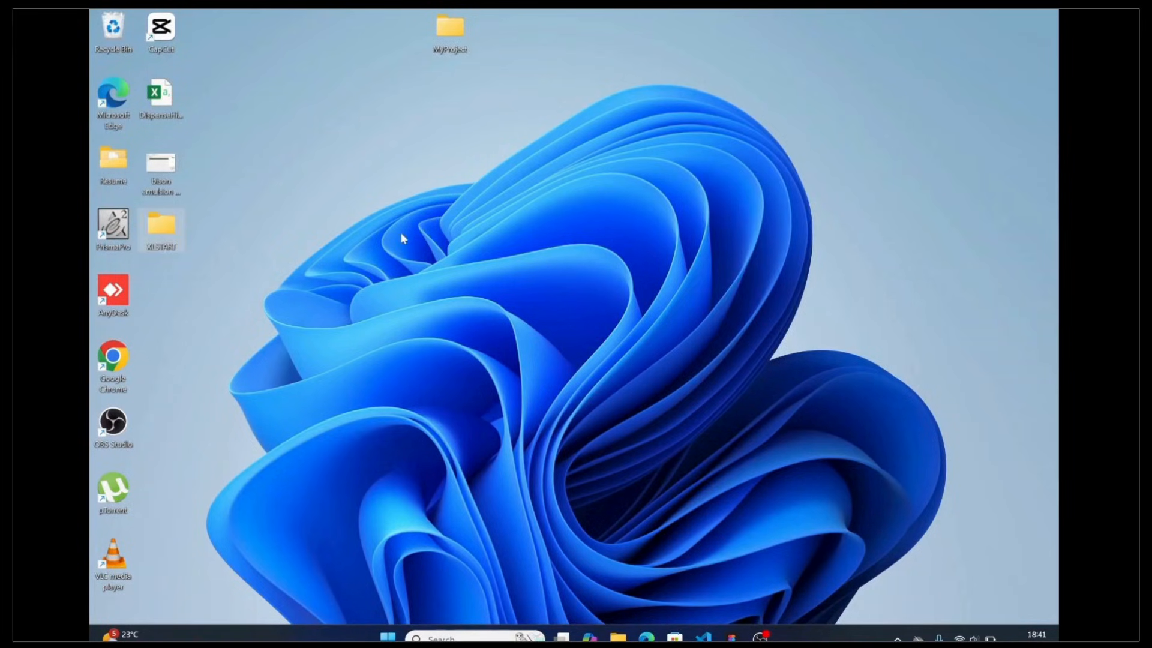
drag(160, 228, 305, 164)
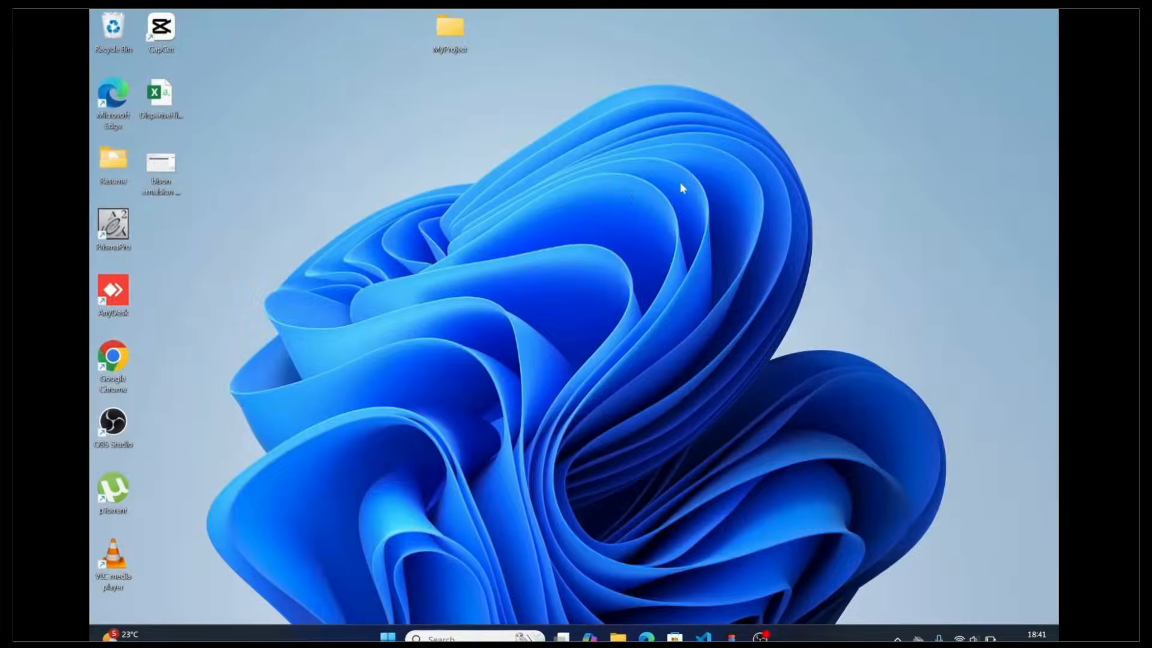
mouse_move(569, 131)
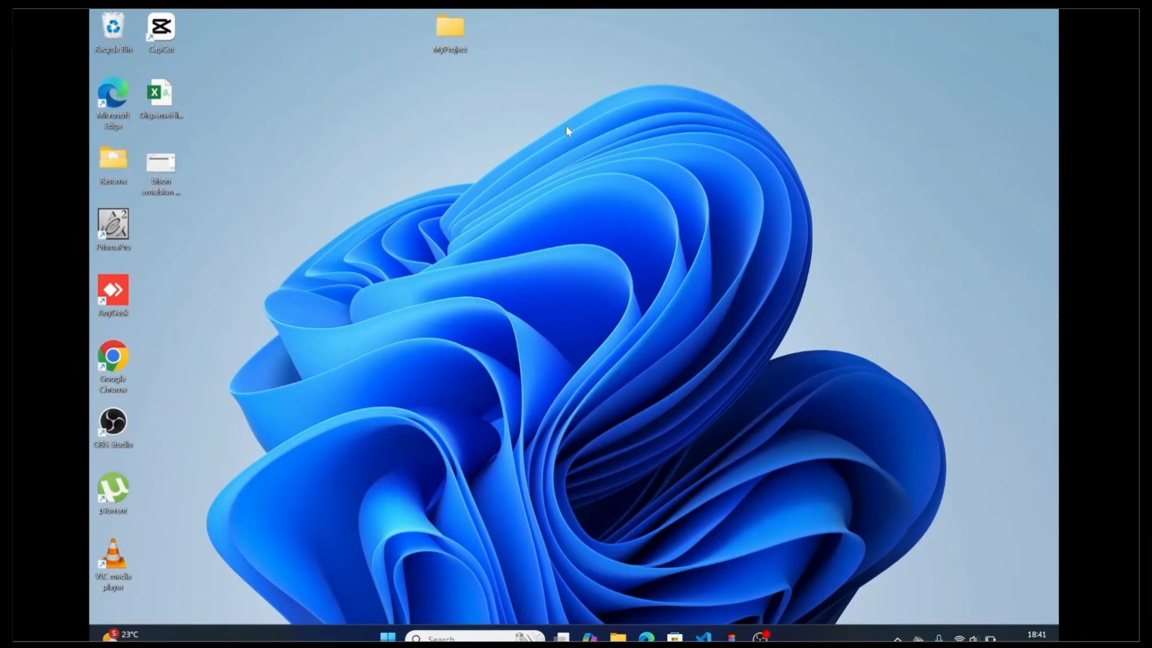
mouse_move(604, 189)
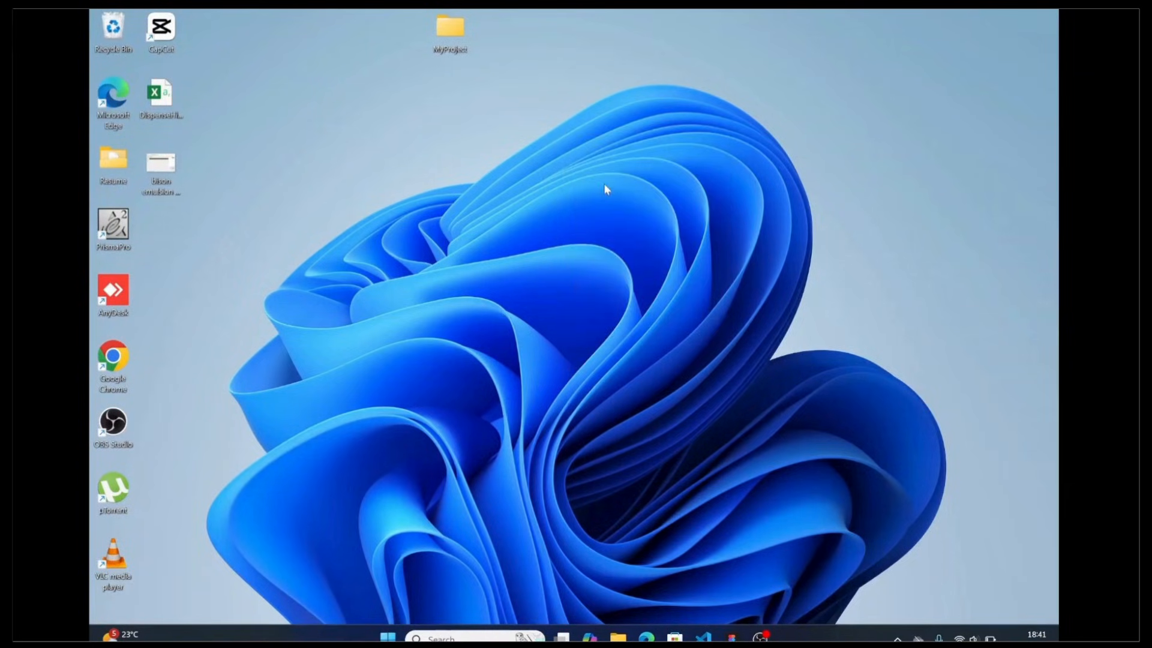